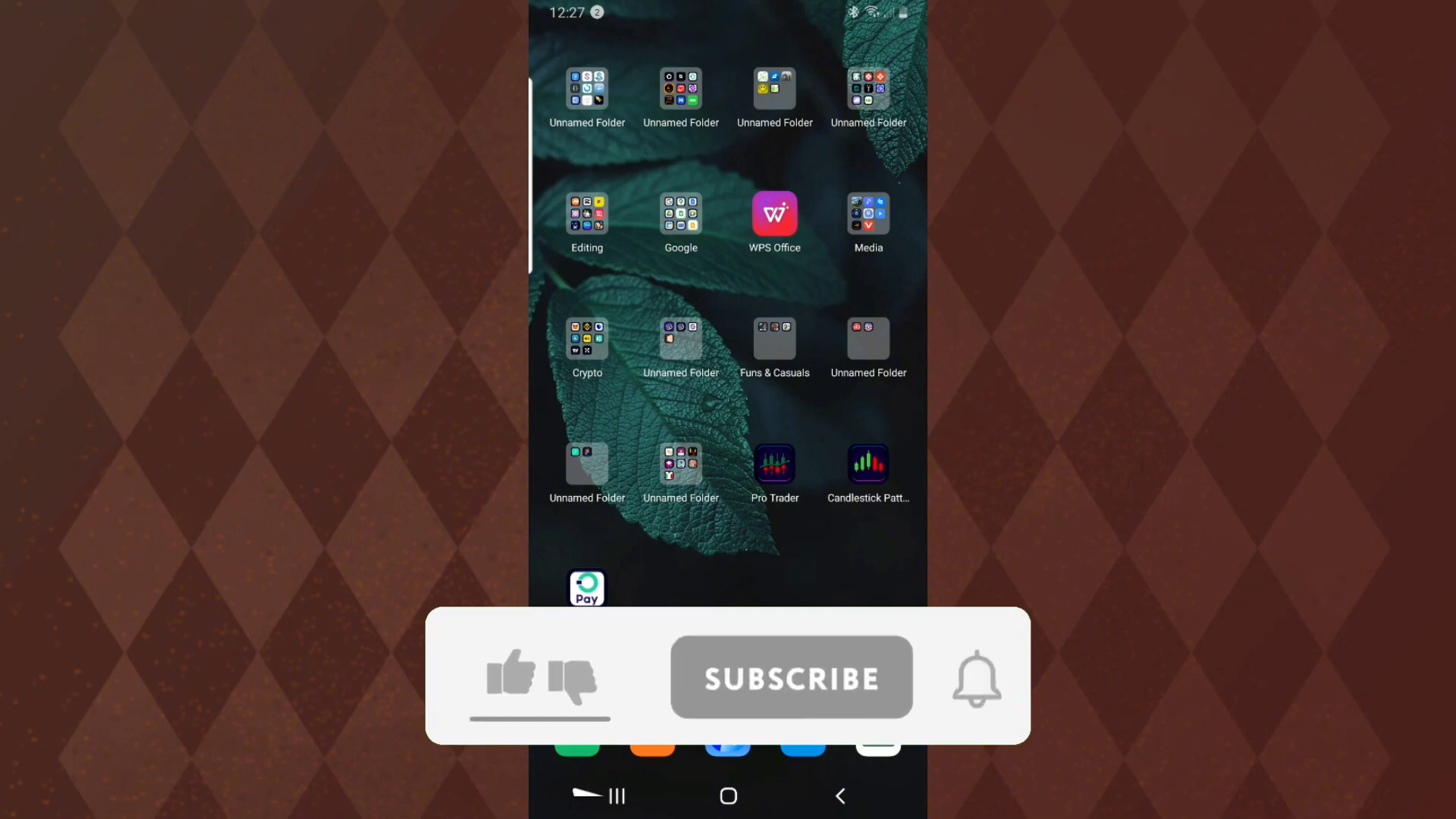
Open the unnamed home-screen folder holding APK Editor Pro+, App Cloner, MT Manager and Lucky Patcher.
{"action": "left_click", "coordinate": [509, 676]}
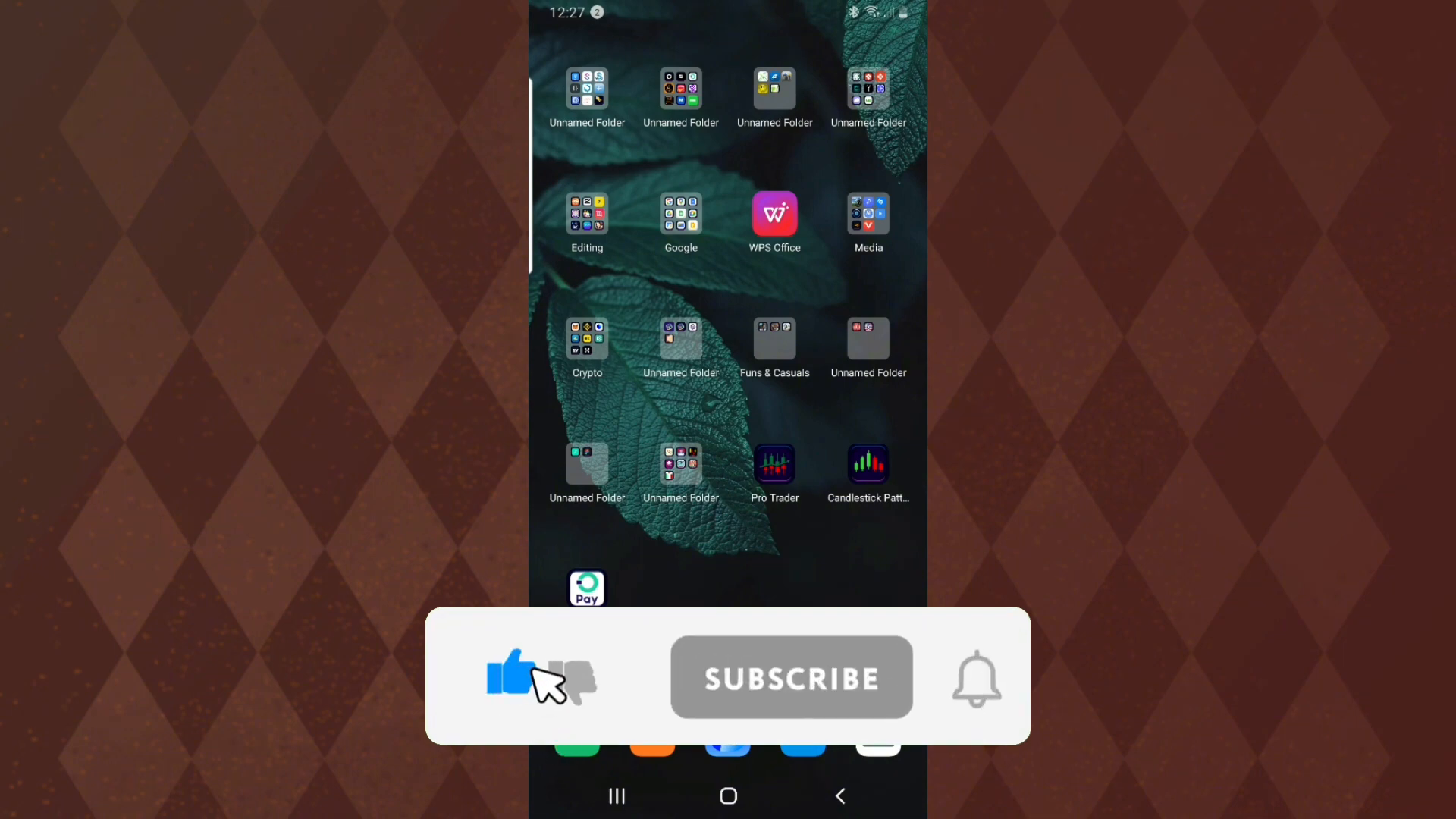
{"action": "left_click", "coordinate": [791, 677]}
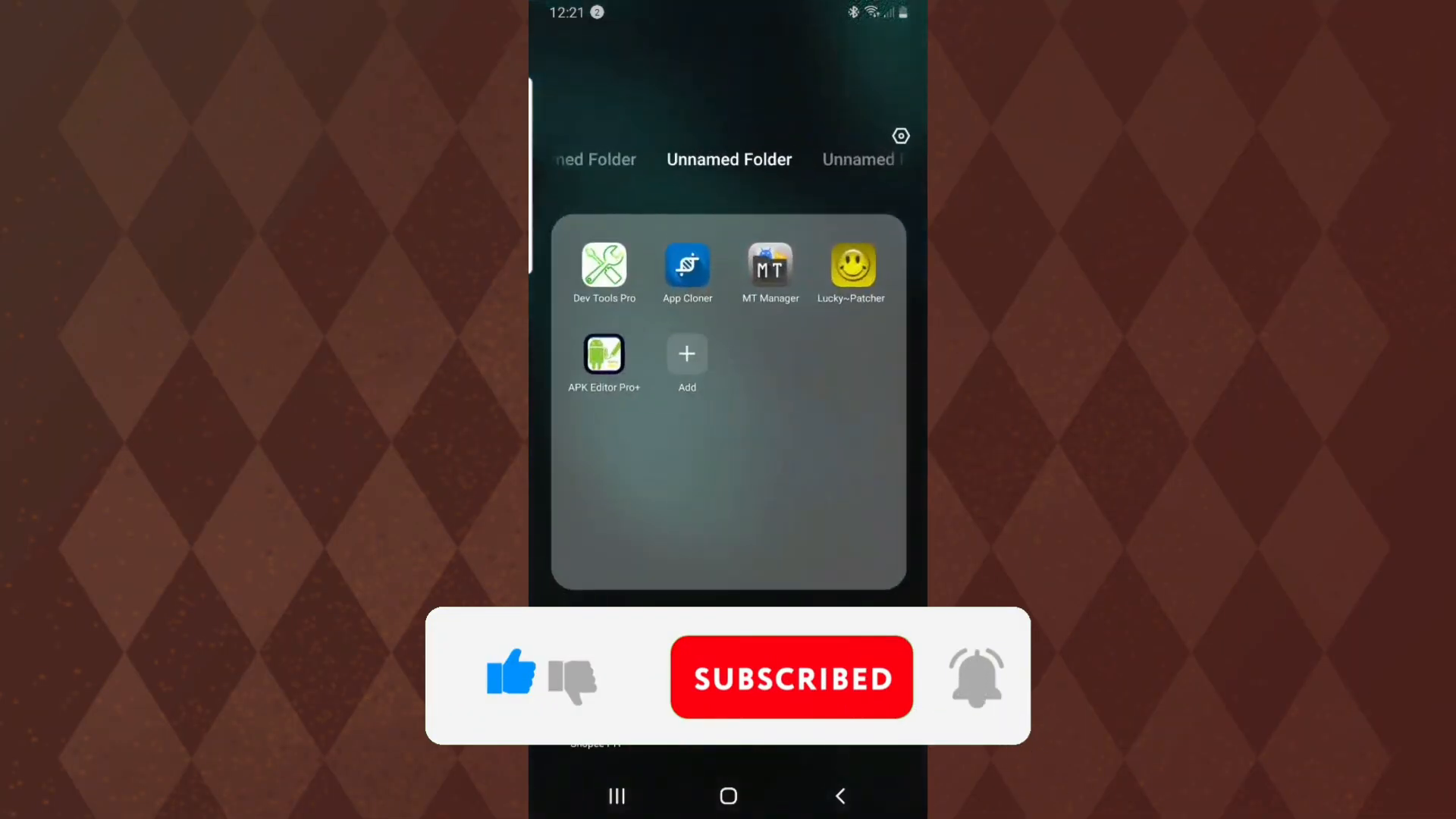
Launch APK Editor Pro+, search installed apps for 'opay' and select Opay Balance adder.
{"action": "left_click", "coordinate": [604, 357]}
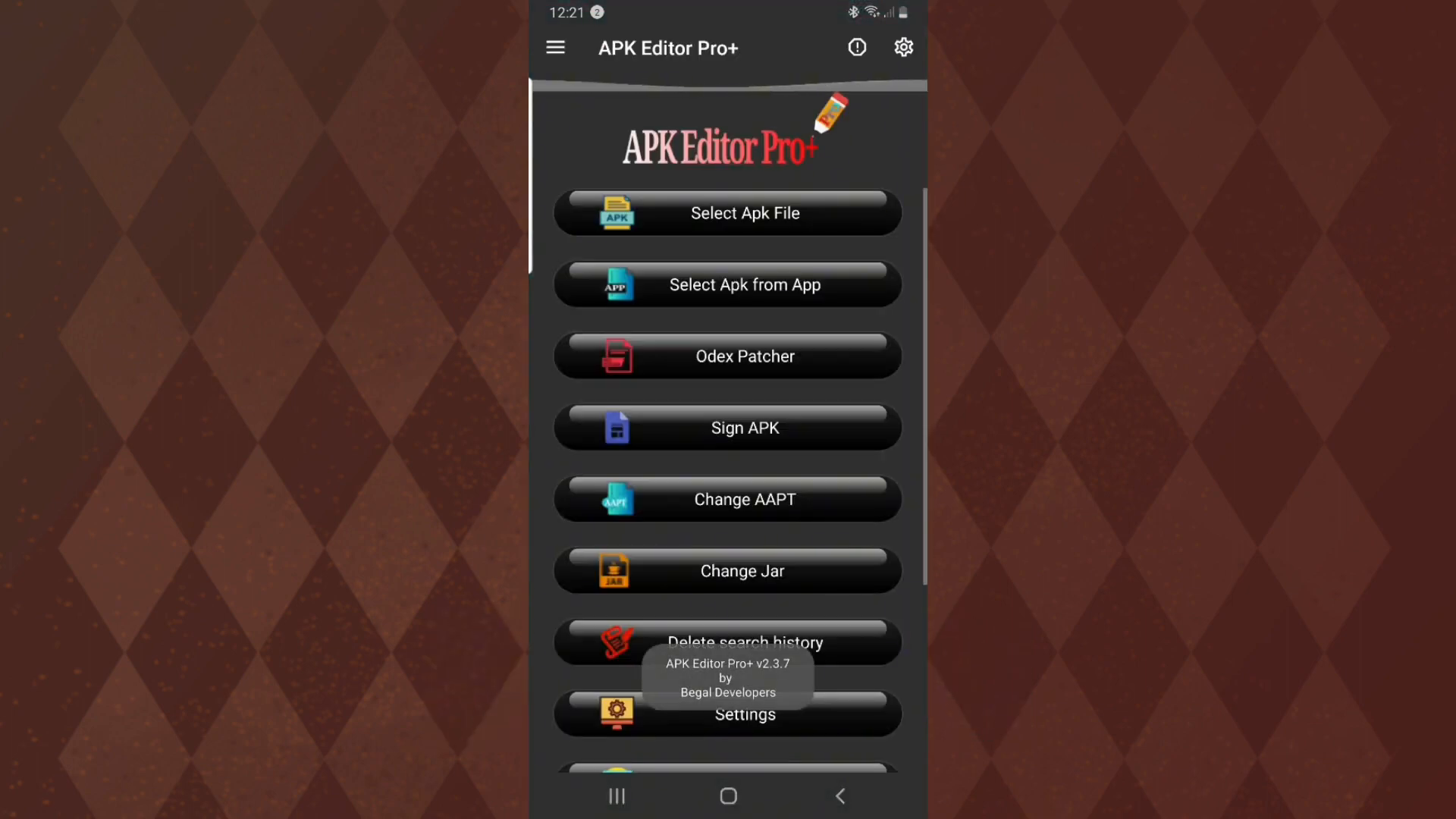
{"action": "left_click", "coordinate": [744, 285]}
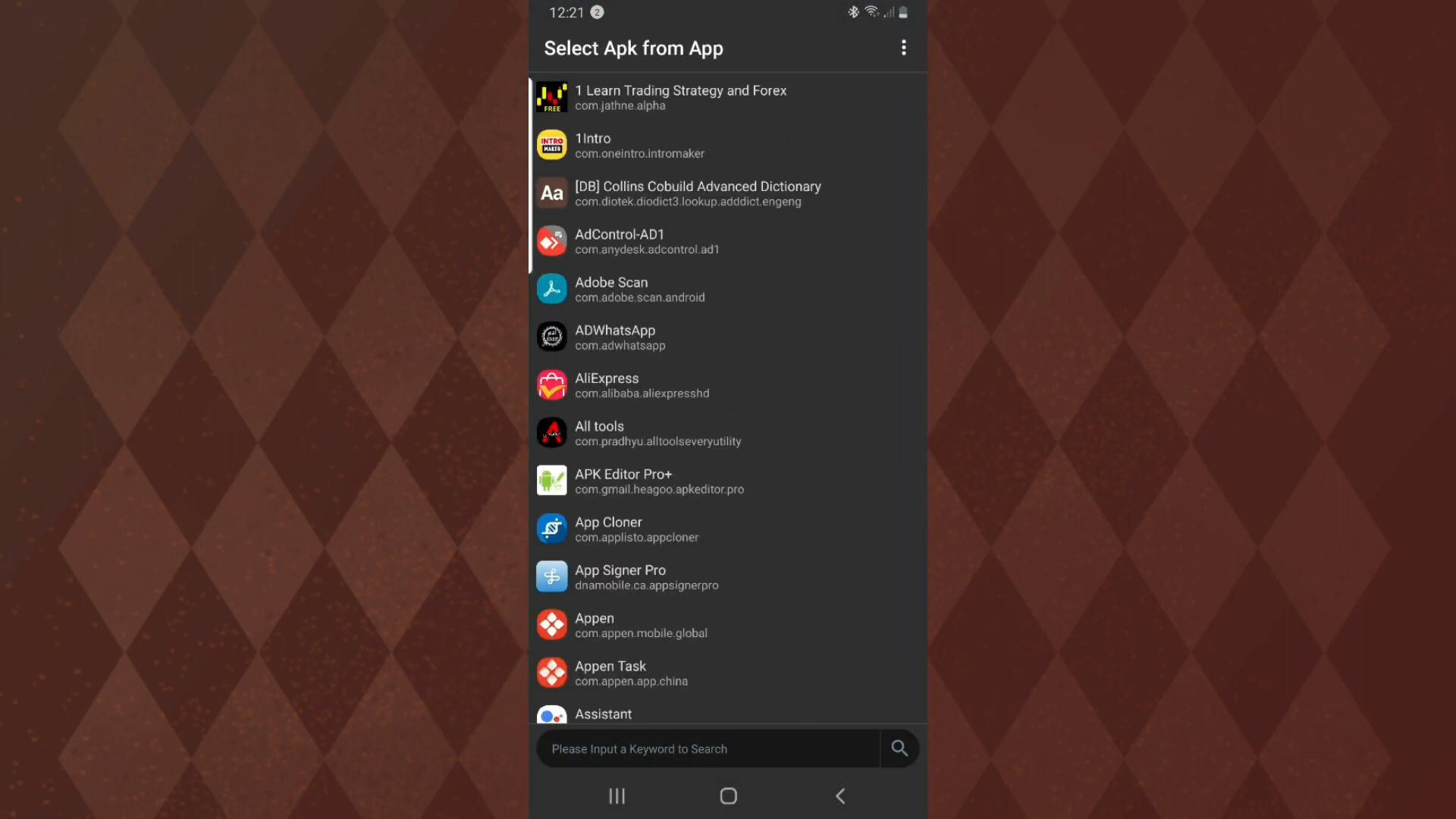
{"action": "left_click", "coordinate": [707, 748]}
{"action": "type", "text": "opa"}
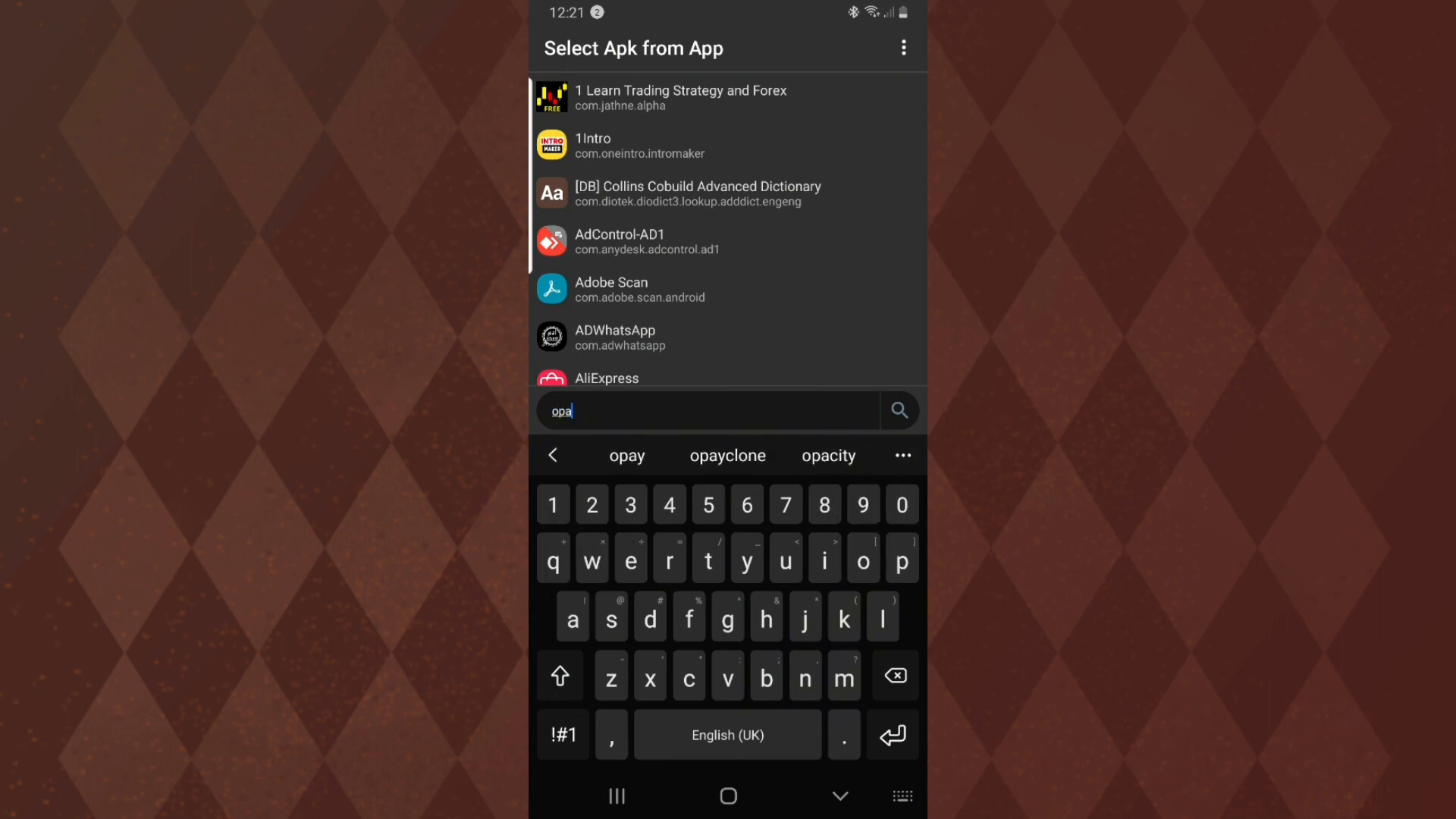
{"action": "type", "text": "y"}
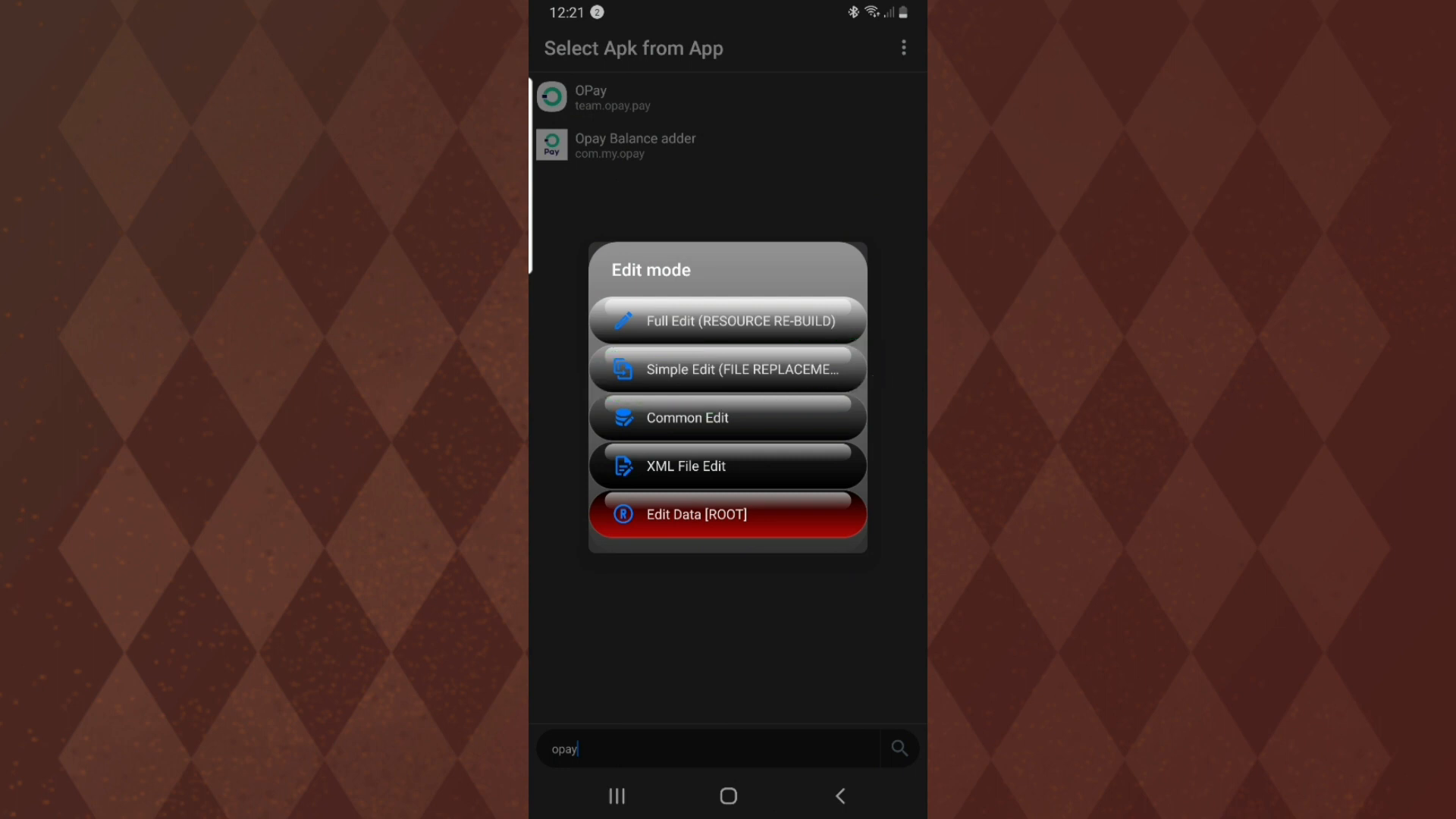
Choose Simple Edit (file replacement) so Opay Balance adder's package files and resources are listed.
{"action": "left_click", "coordinate": [727, 369]}
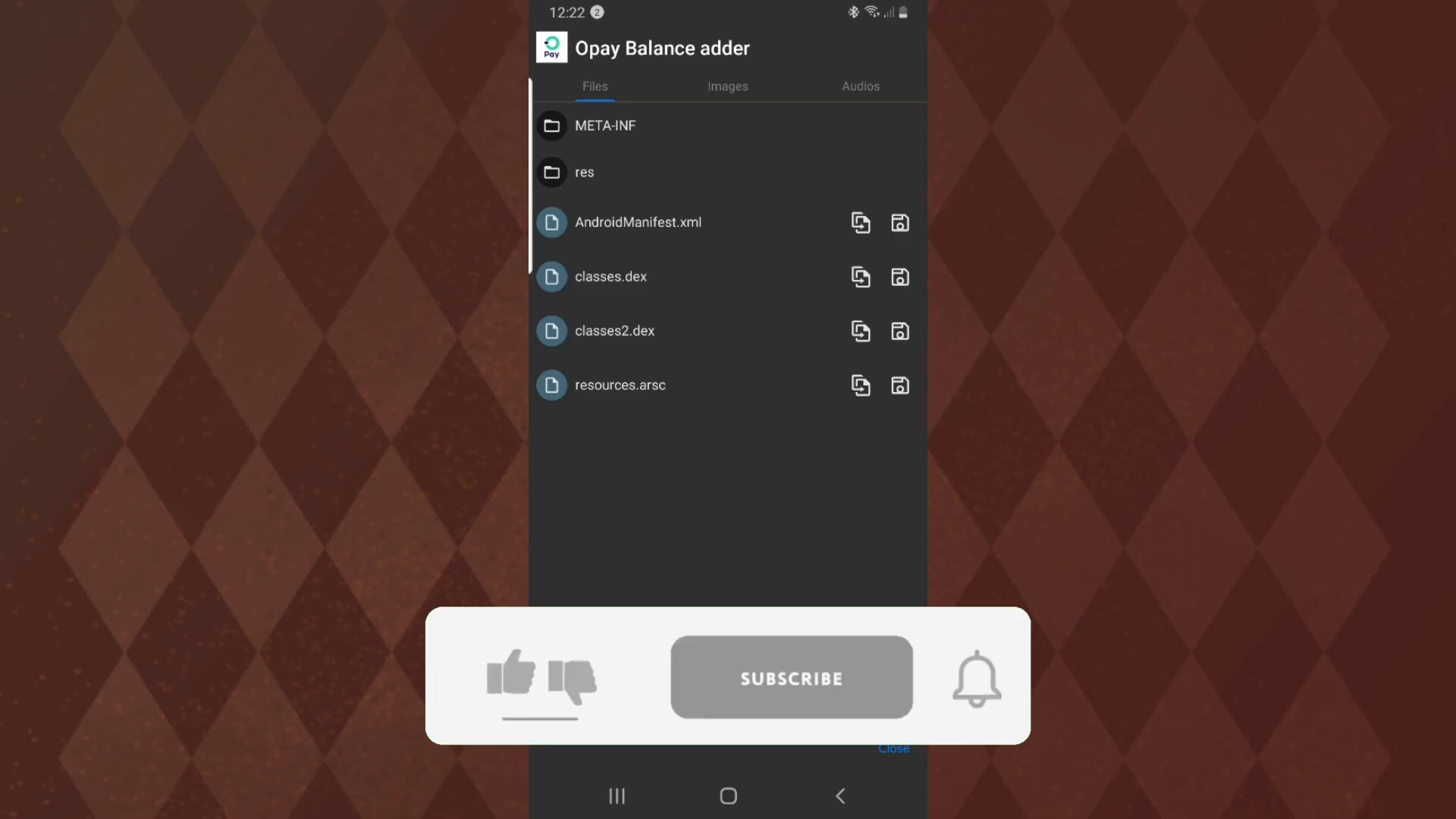
{"action": "left_click", "coordinate": [512, 678]}
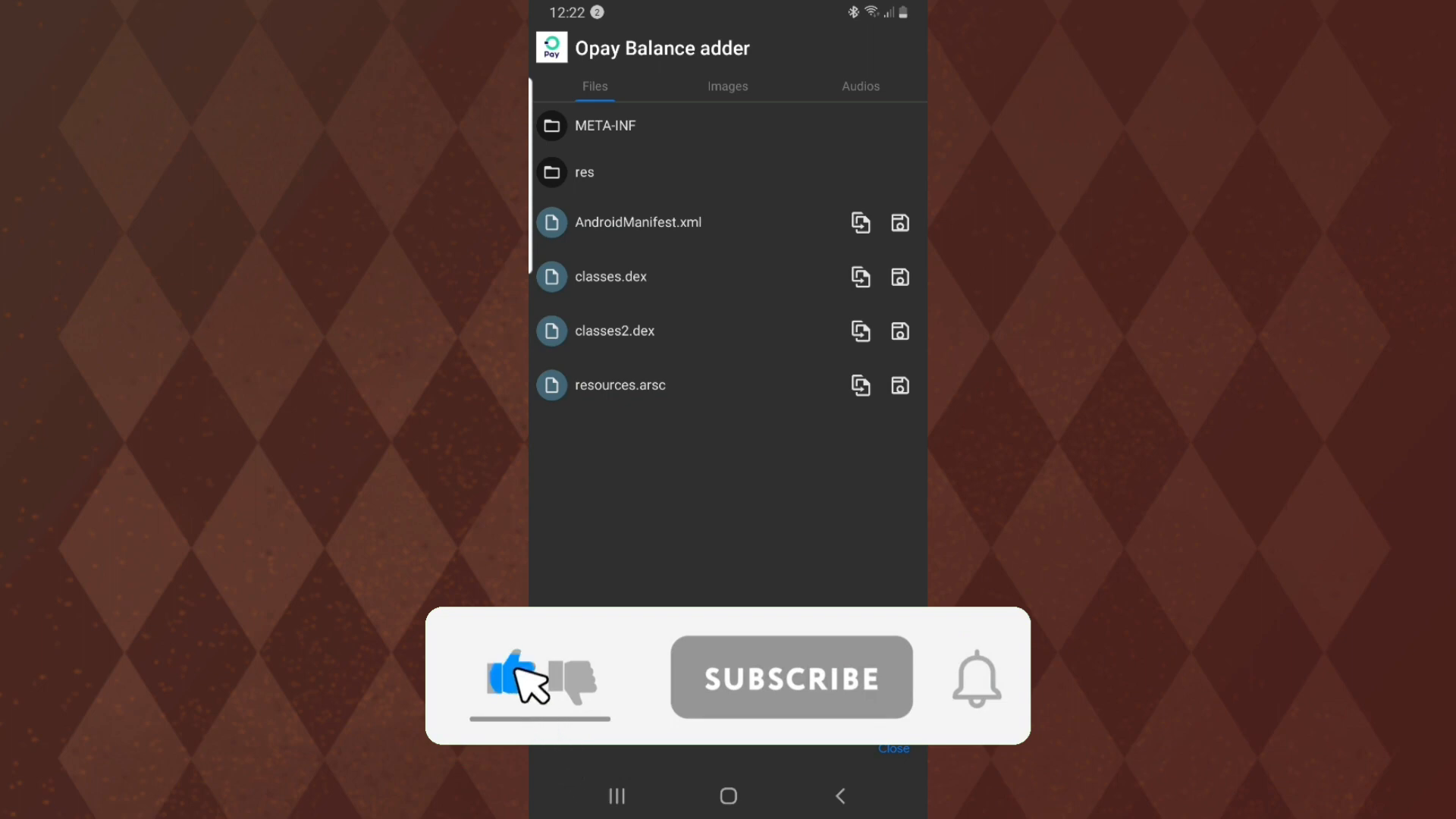
{"action": "mouse_move", "coordinate": [812, 699]}
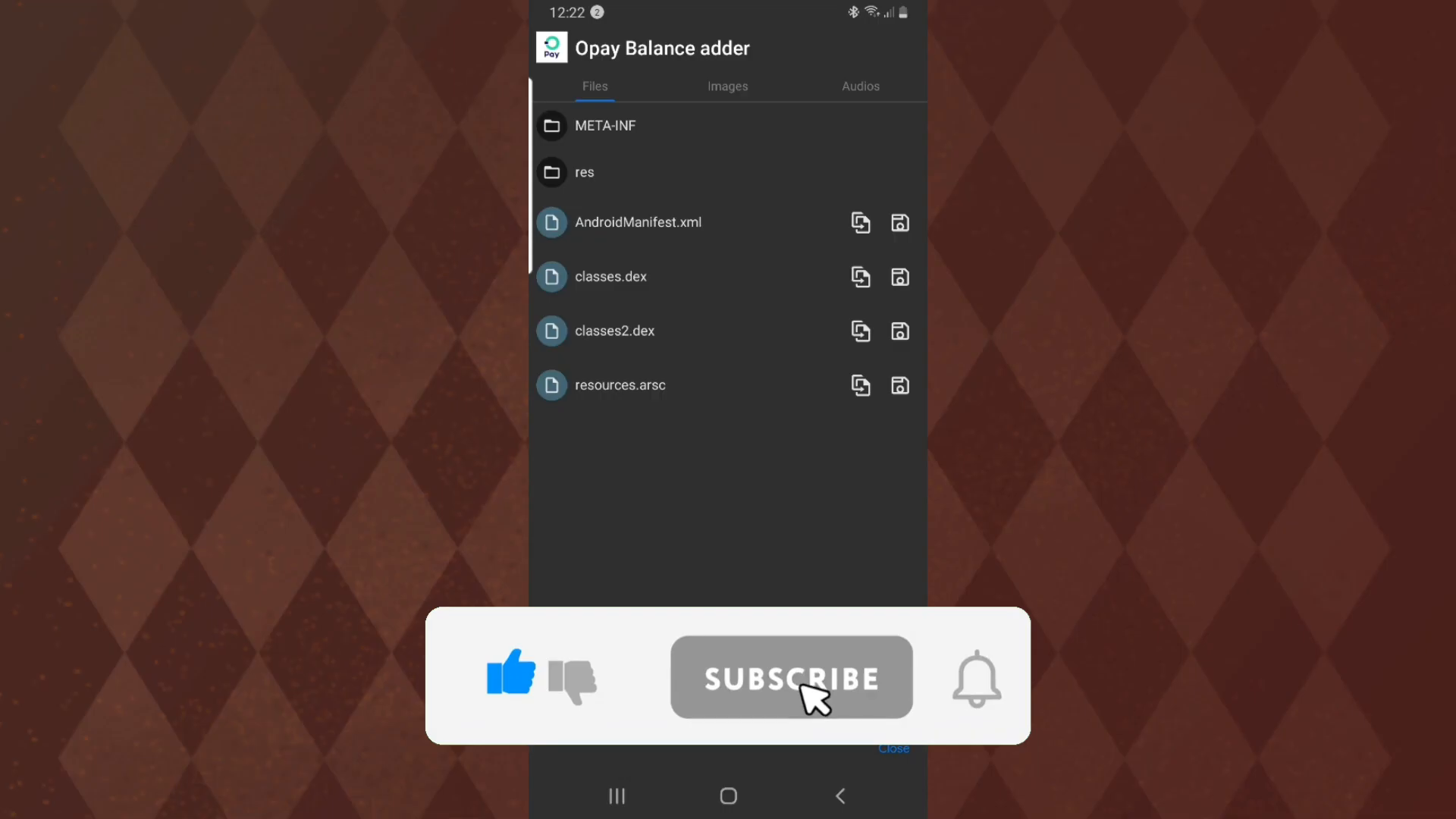
{"action": "left_click", "coordinate": [727, 86]}
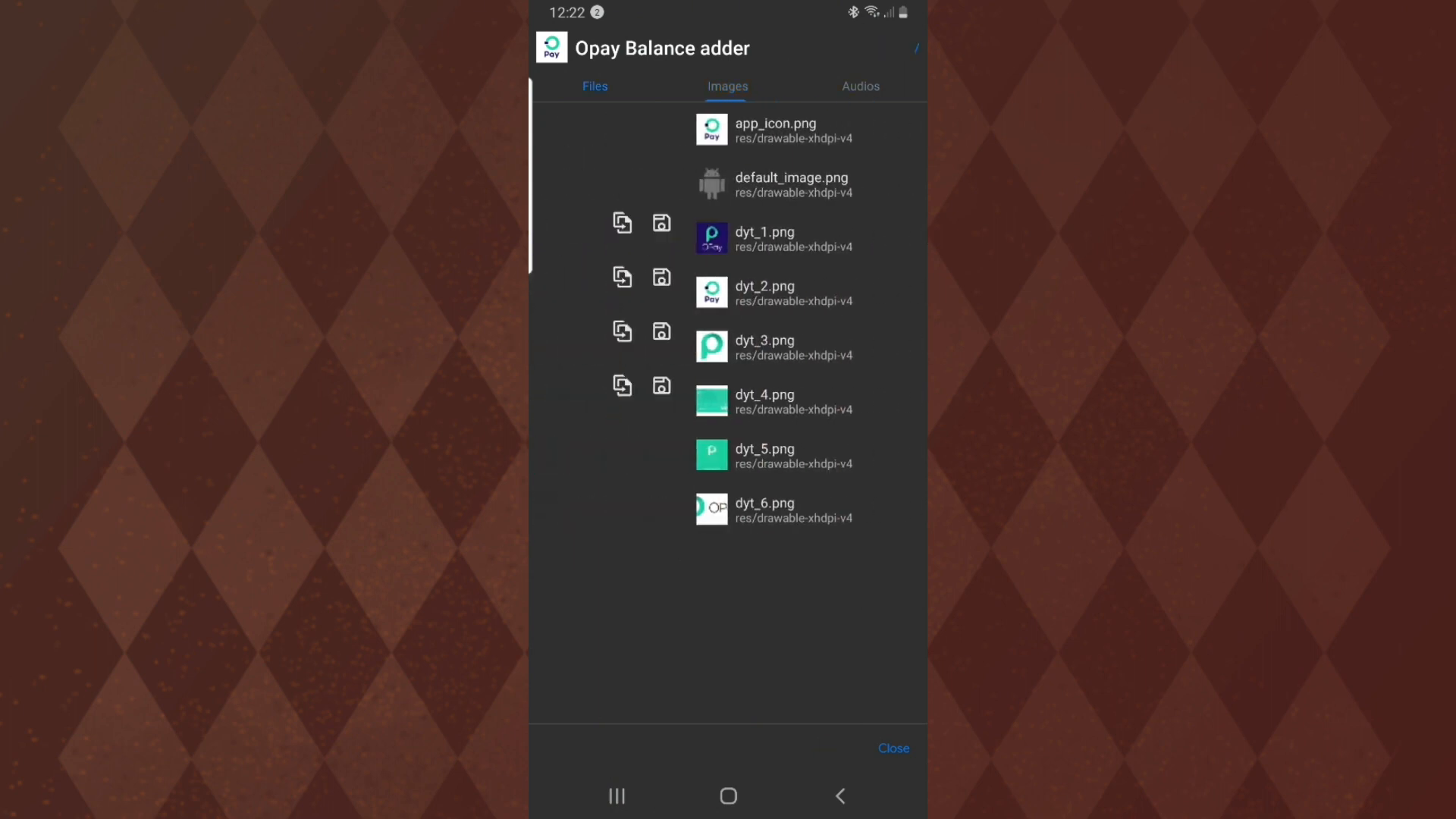
{"action": "left_click", "coordinate": [595, 85]}
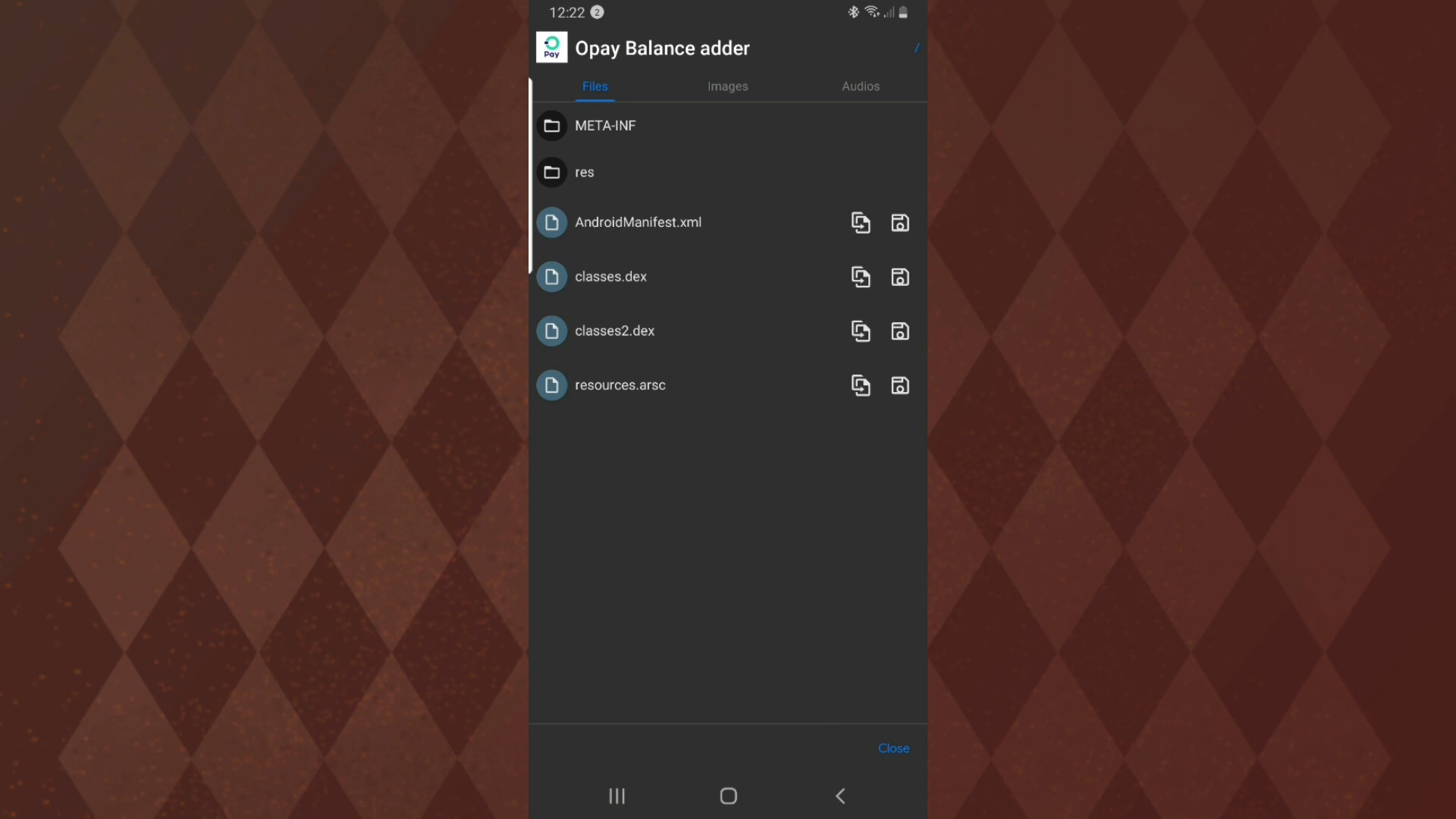
Replace dyt_1.png and dyt_4.png with the round custom logo and save the rebuilt APK.
{"action": "left_click", "coordinate": [727, 86]}
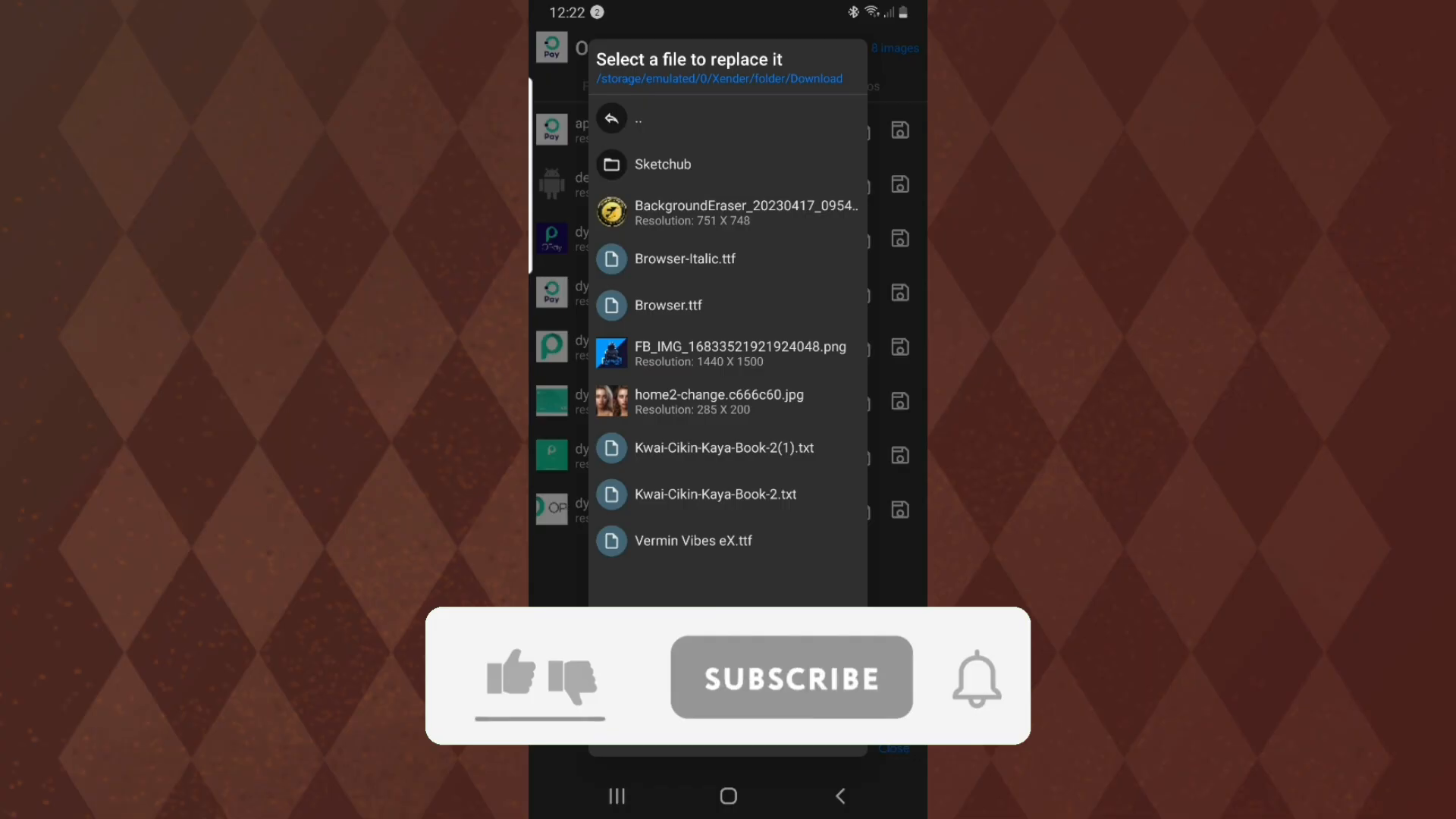
{"action": "left_click", "coordinate": [509, 675]}
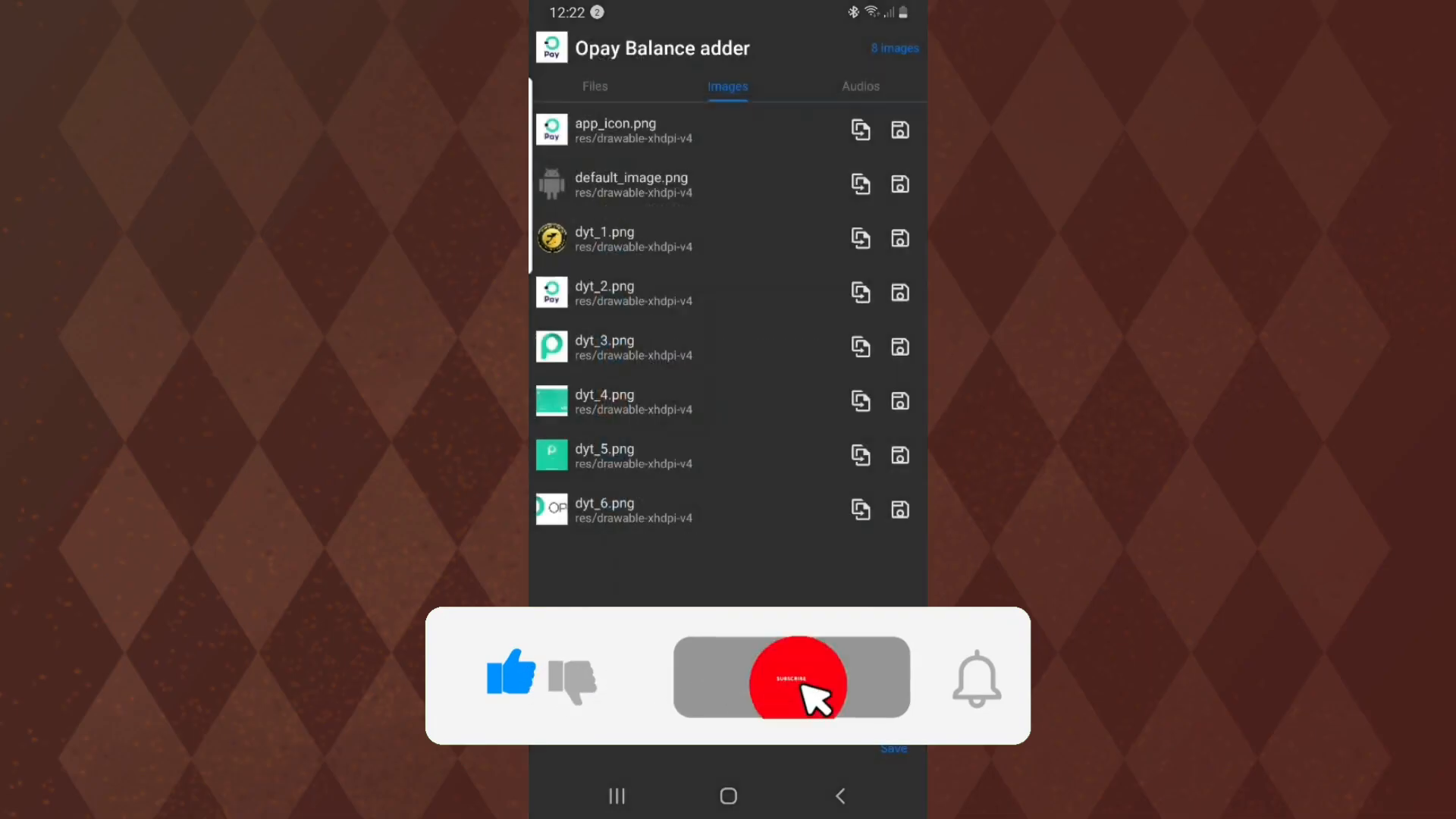
{"action": "left_click", "coordinate": [791, 675]}
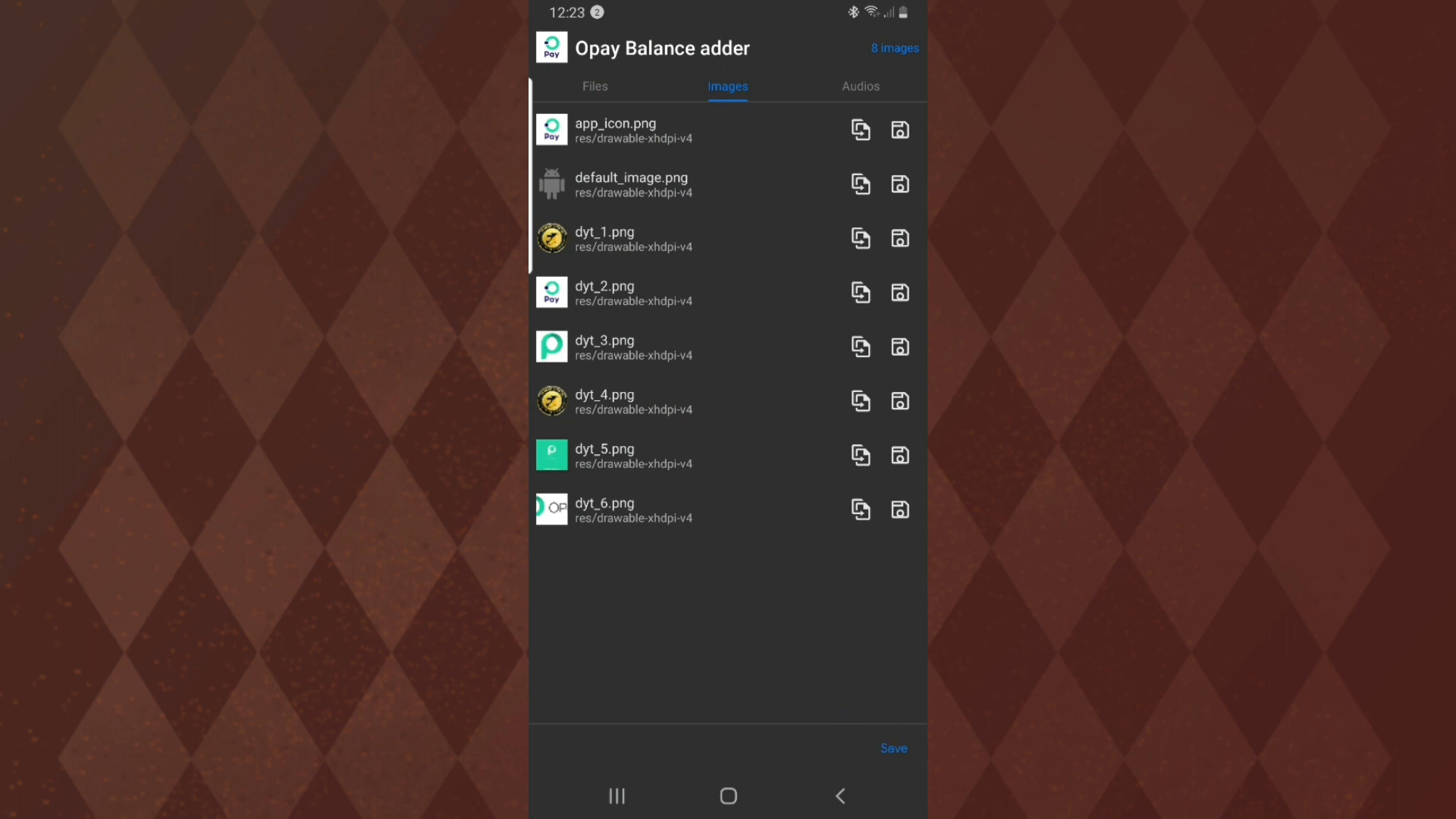
{"action": "left_click", "coordinate": [892, 748]}
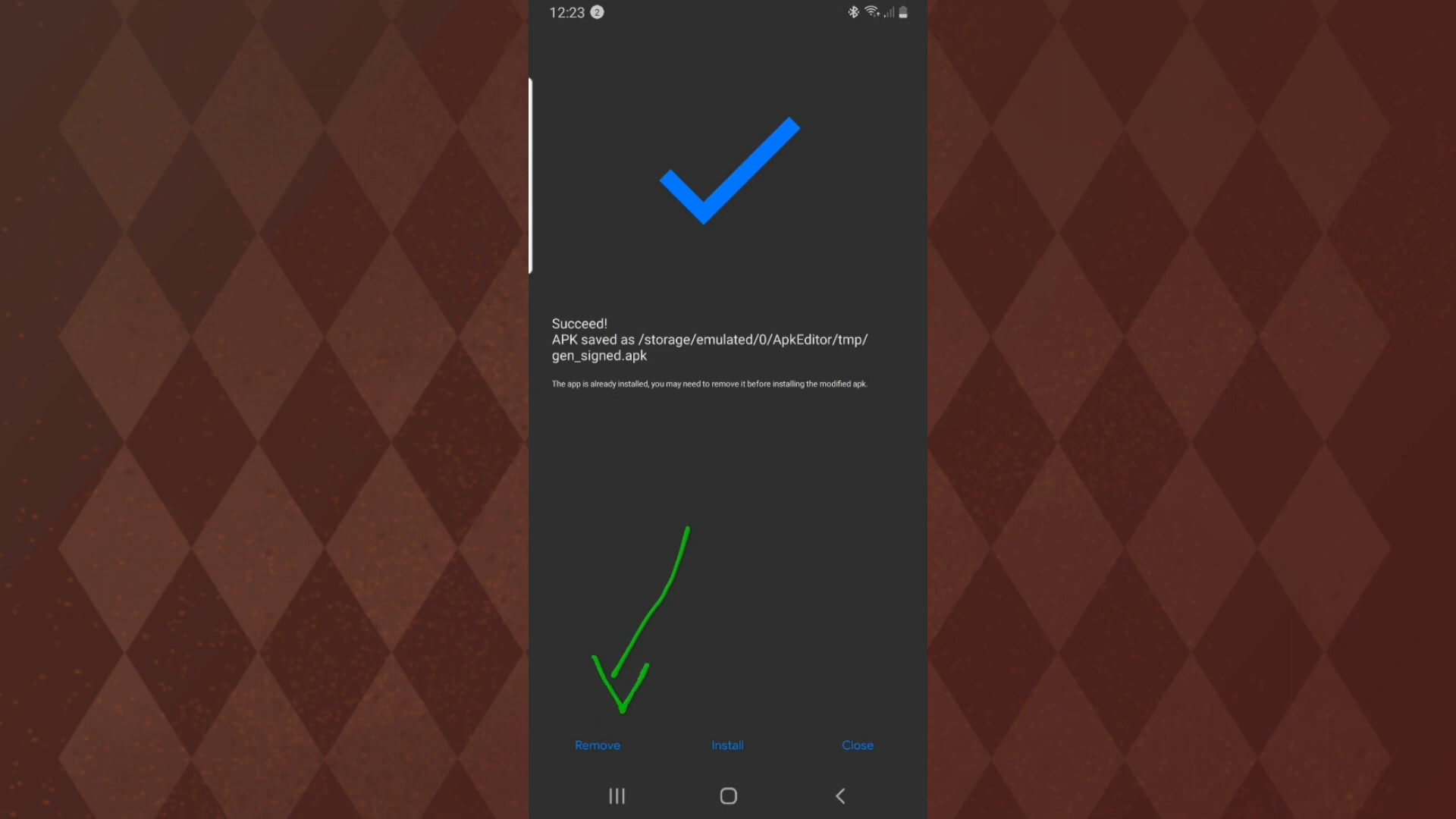
Uninstall the original Opay Balance adder and start installing the modified APK.
{"action": "left_click", "coordinate": [597, 744]}
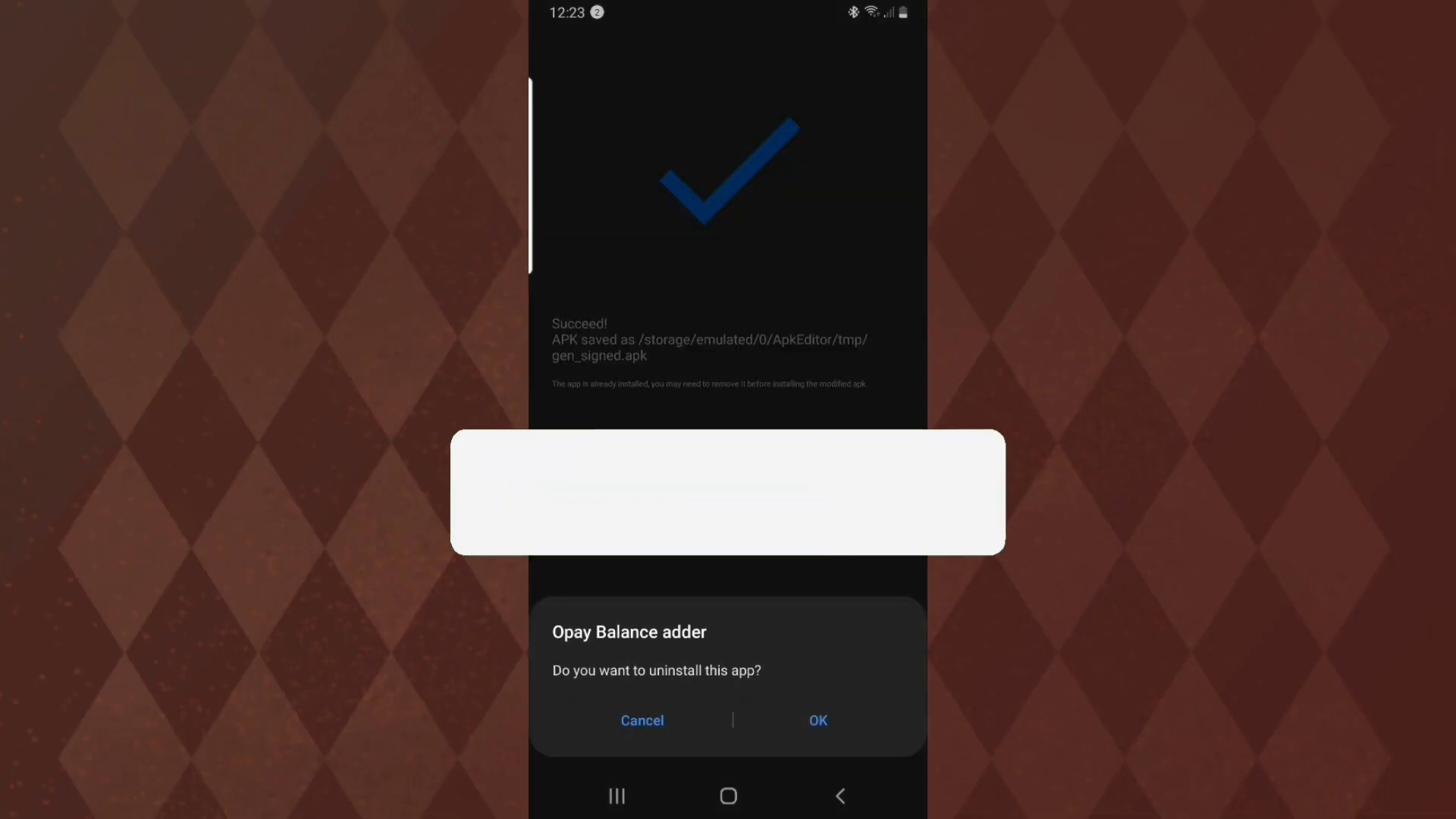
{"action": "left_click", "coordinate": [816, 719]}
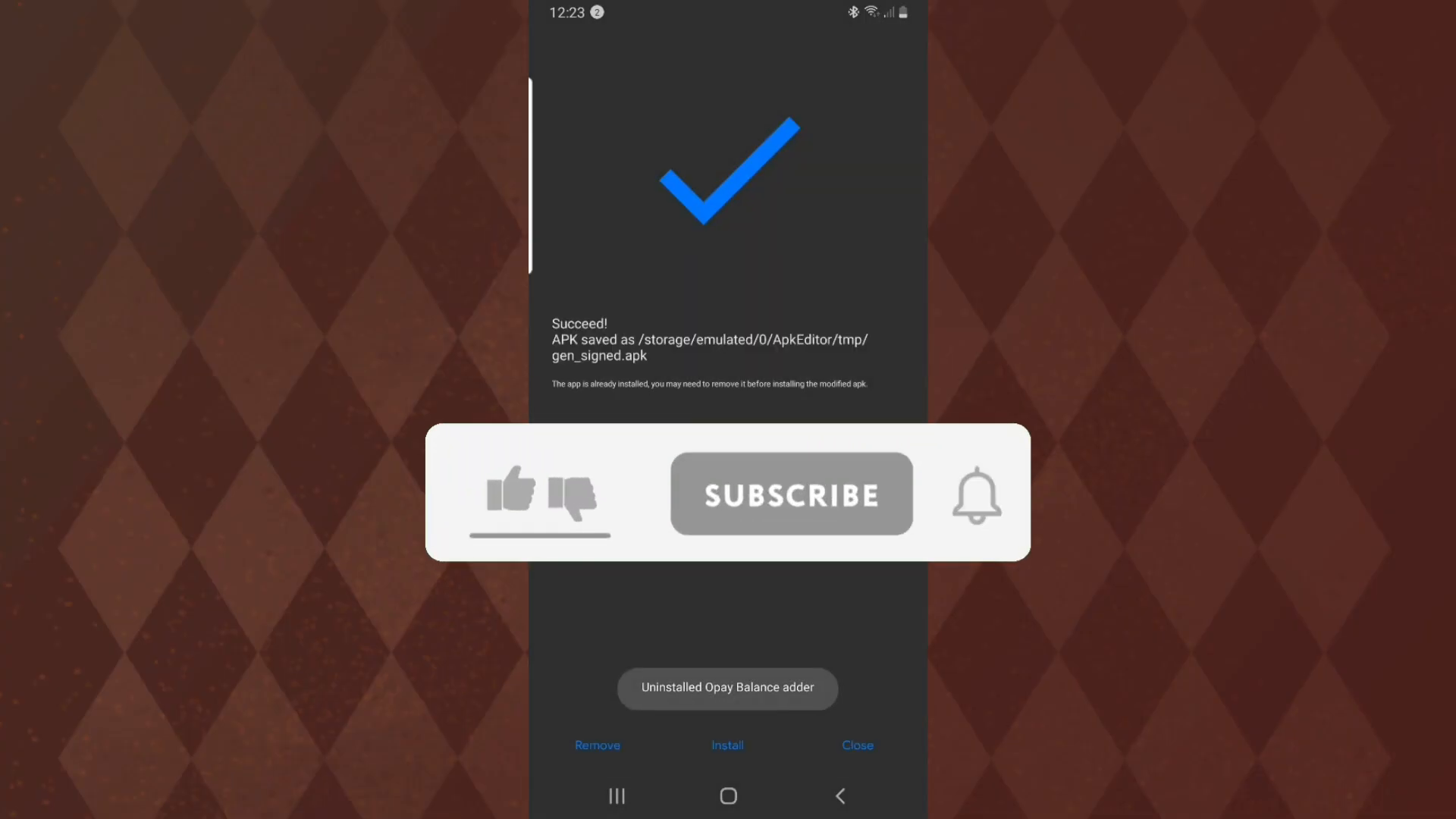
{"action": "left_click", "coordinate": [512, 493]}
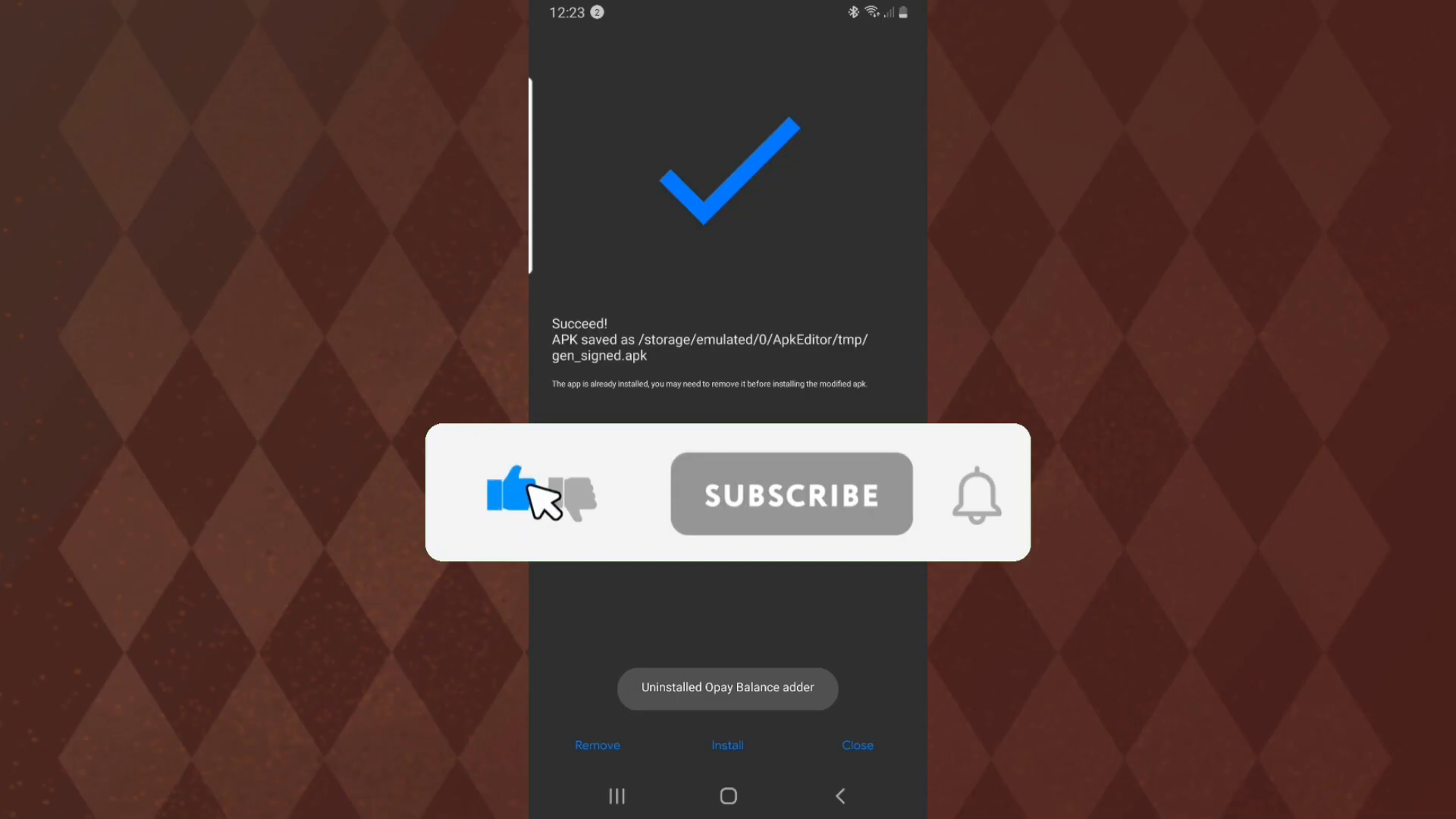
{"action": "left_click", "coordinate": [791, 493]}
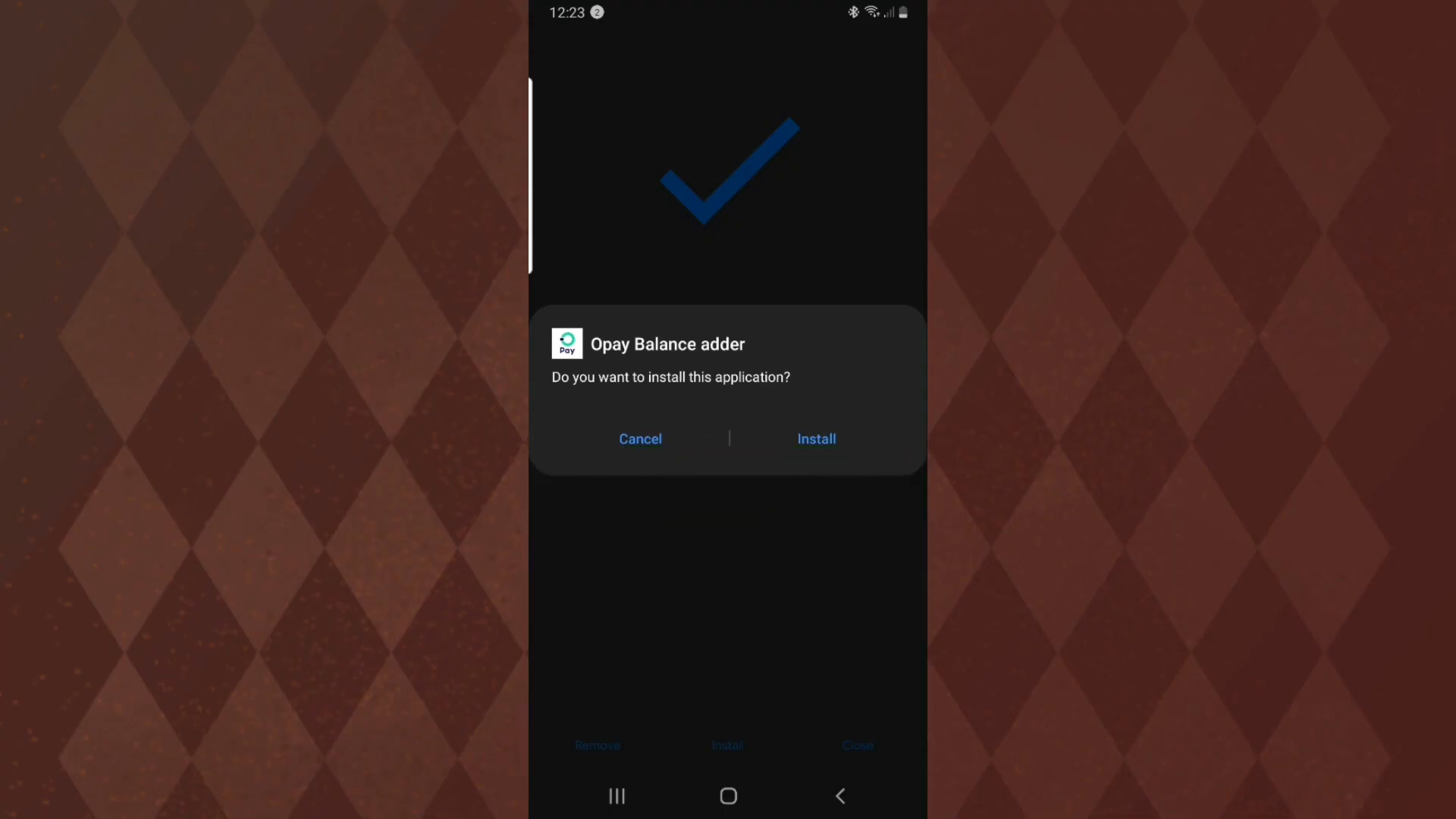
Install the modified app, dismissing the Play Protect warning, then finish and open it.
{"action": "left_click", "coordinate": [815, 438]}
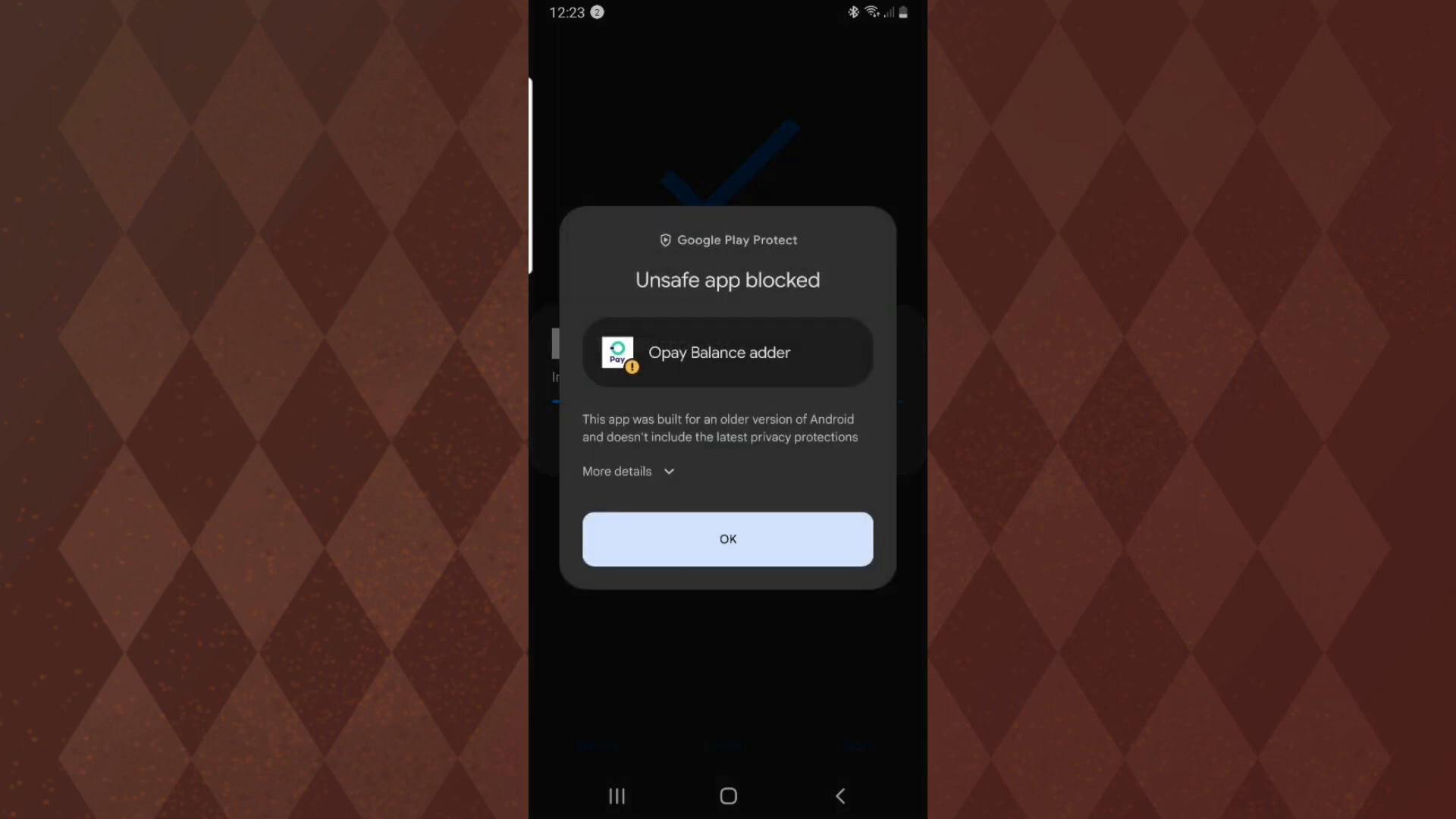
{"action": "left_click", "coordinate": [728, 538]}
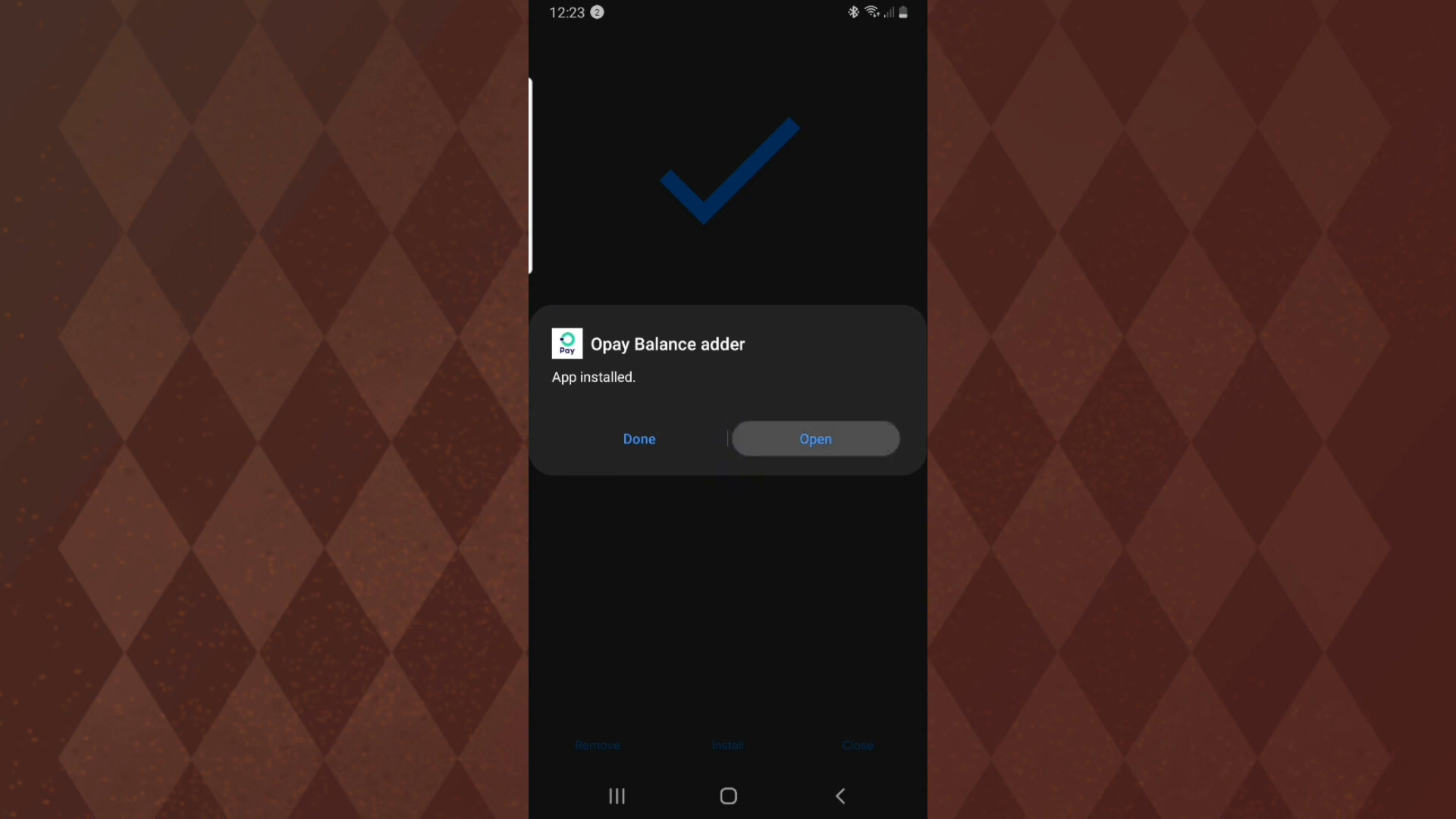
{"action": "left_click", "coordinate": [814, 439]}
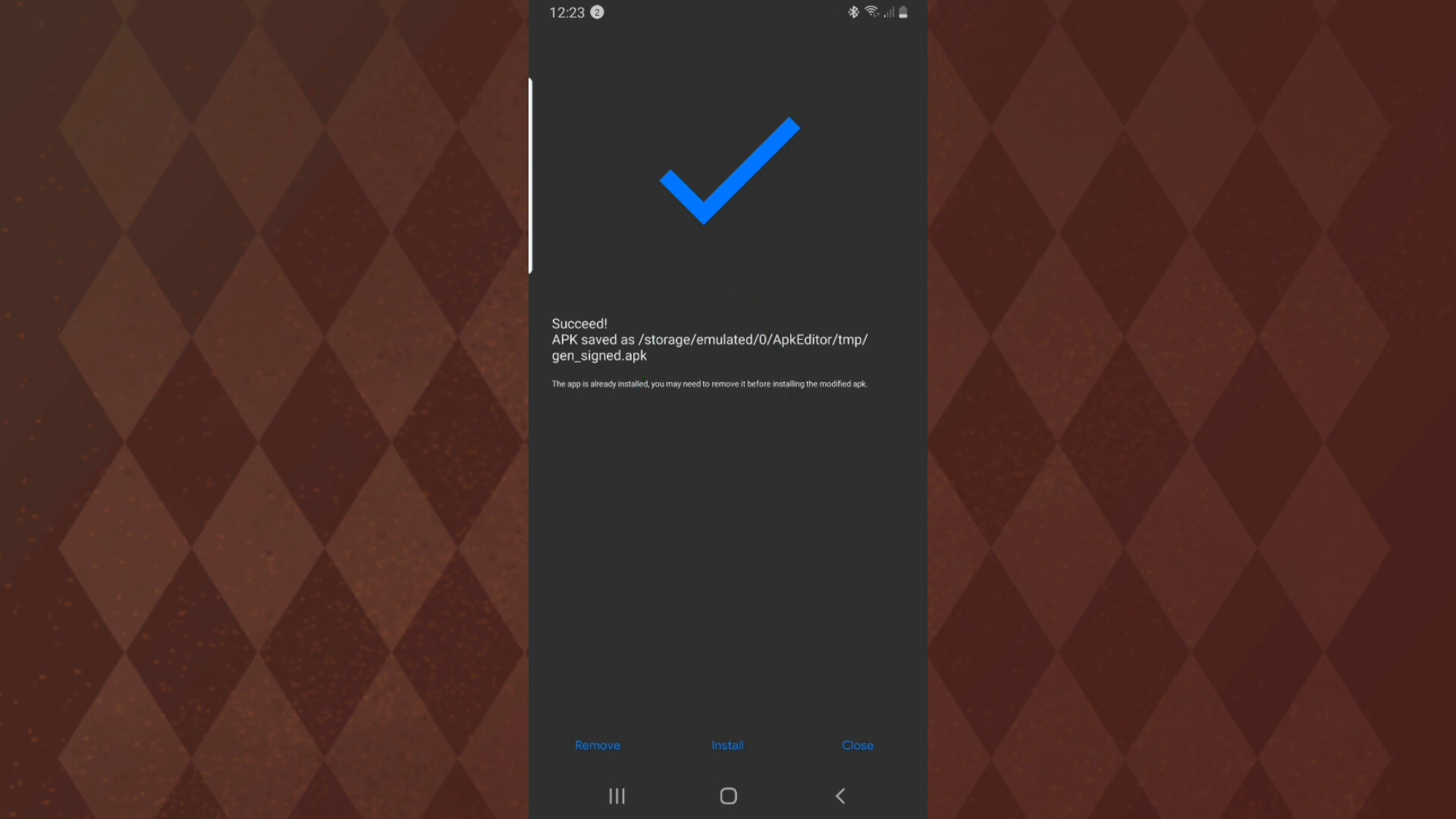
{"action": "left_click", "coordinate": [855, 744]}
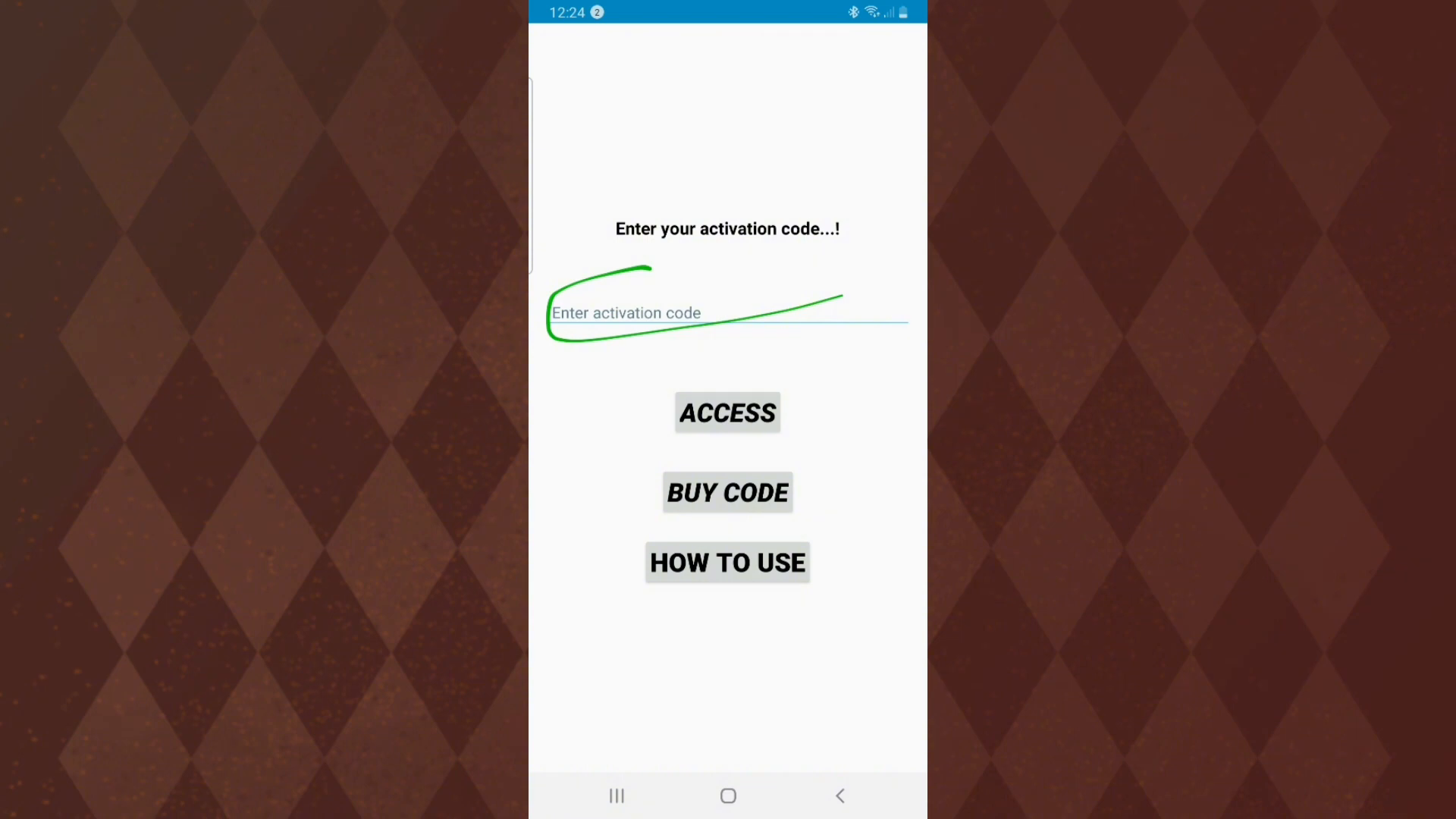
Enter an activation code and submit with ACCESS, which is rejected as invalid.
{"action": "left_click", "coordinate": [727, 313]}
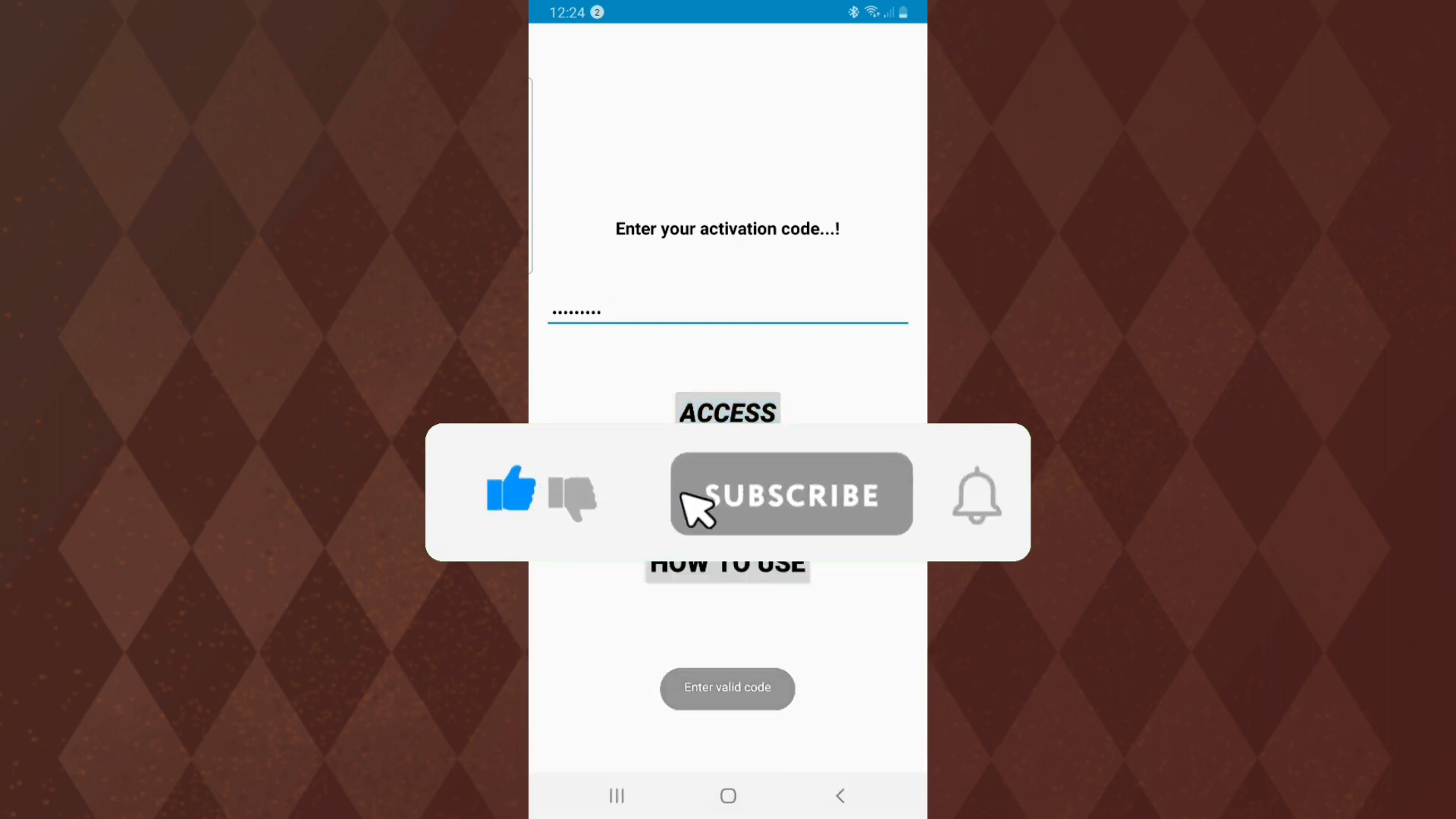
{"action": "left_click", "coordinate": [790, 492]}
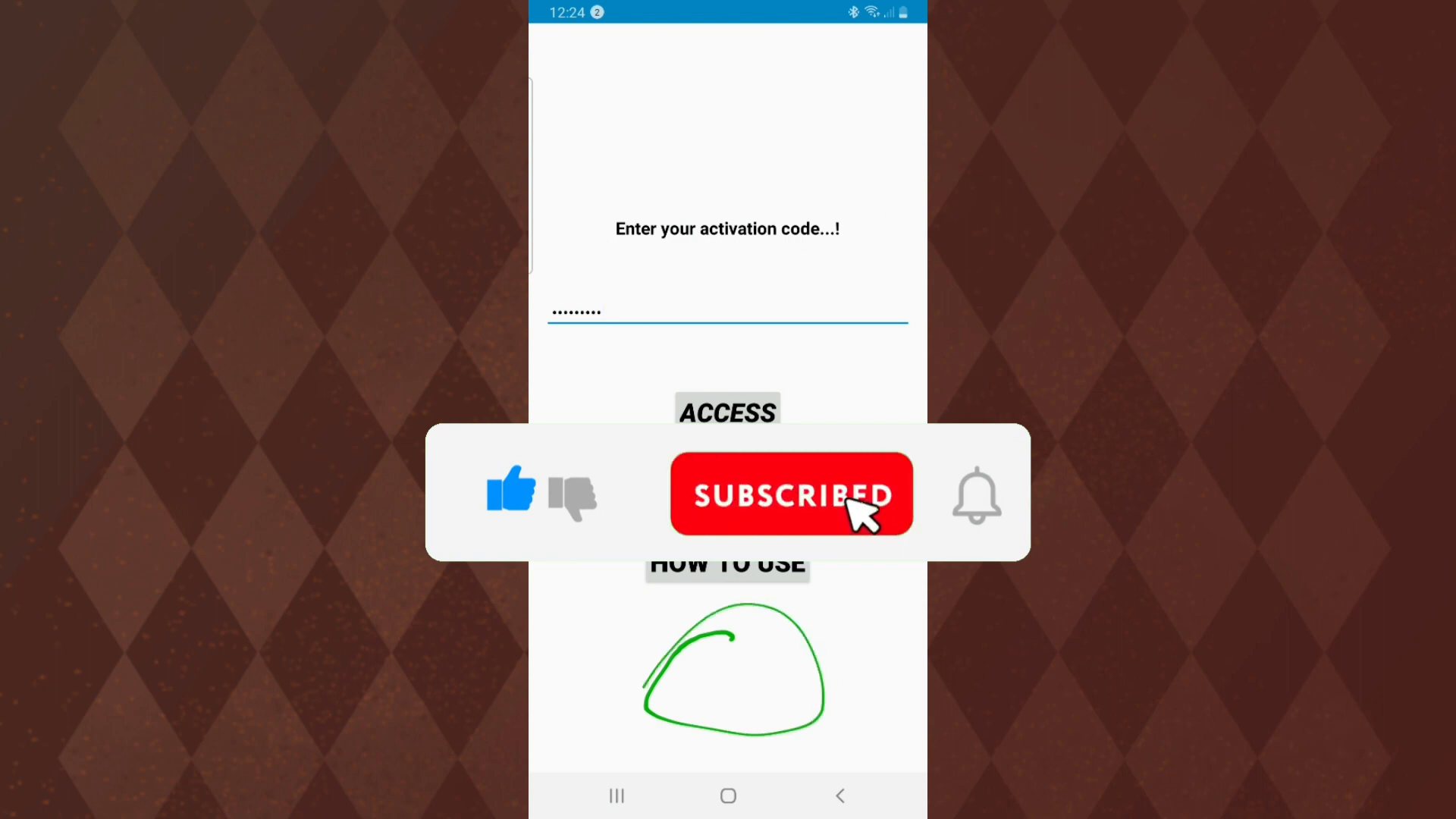
{"action": "mouse_move", "coordinate": [977, 505]}
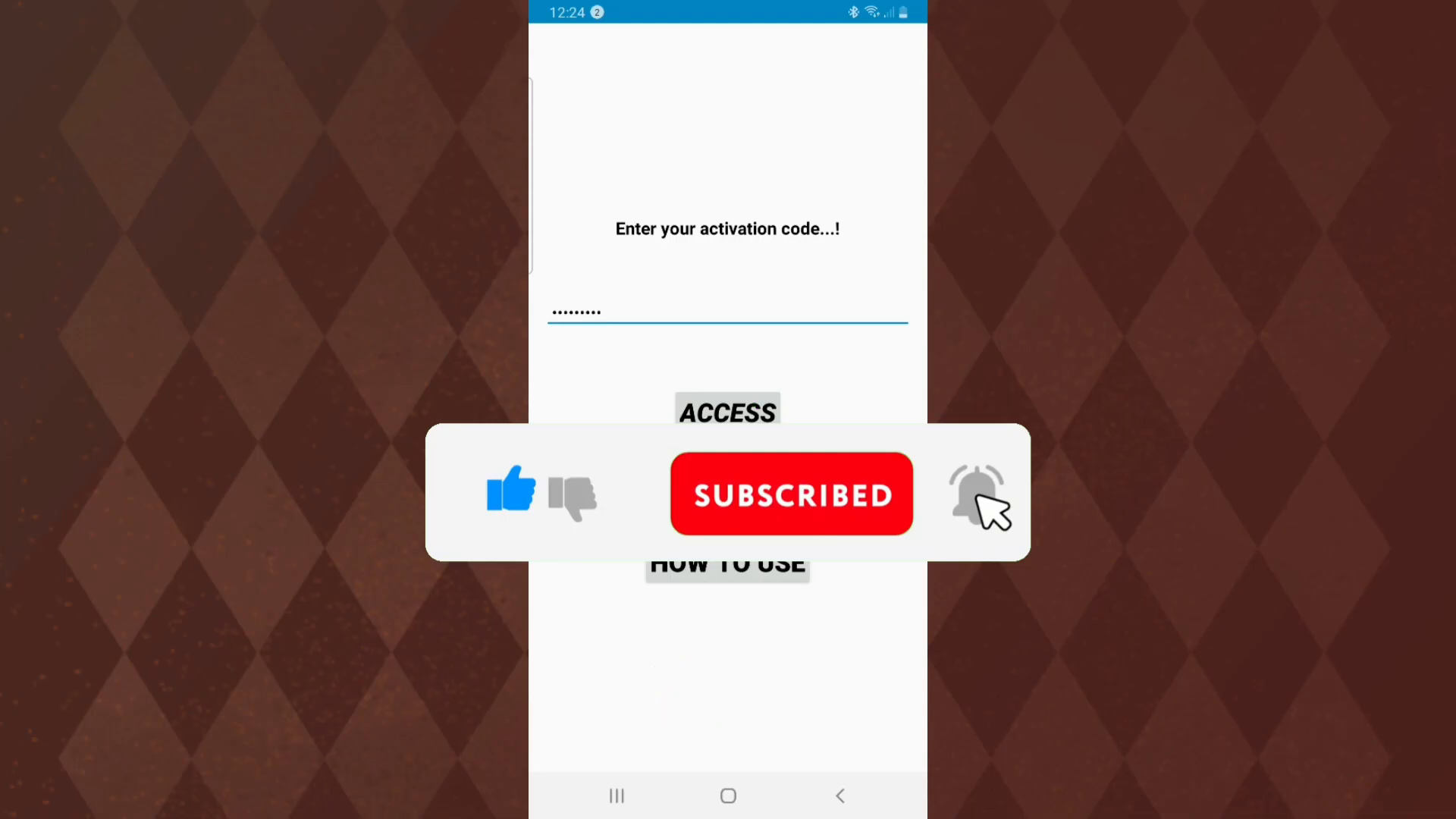